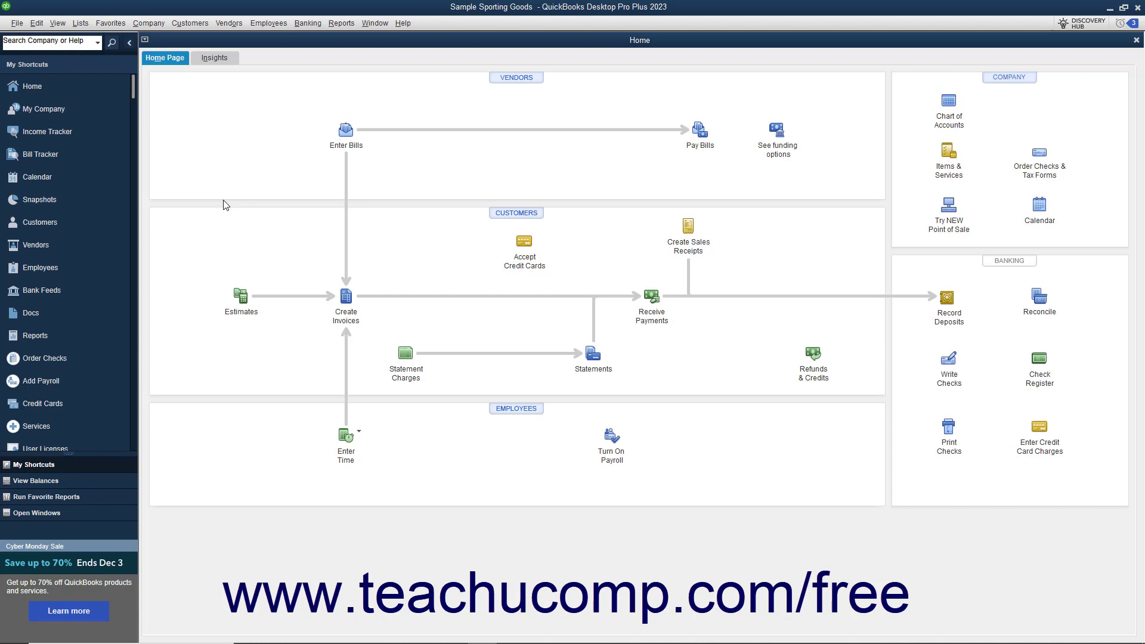
mouse_move(192, 38)
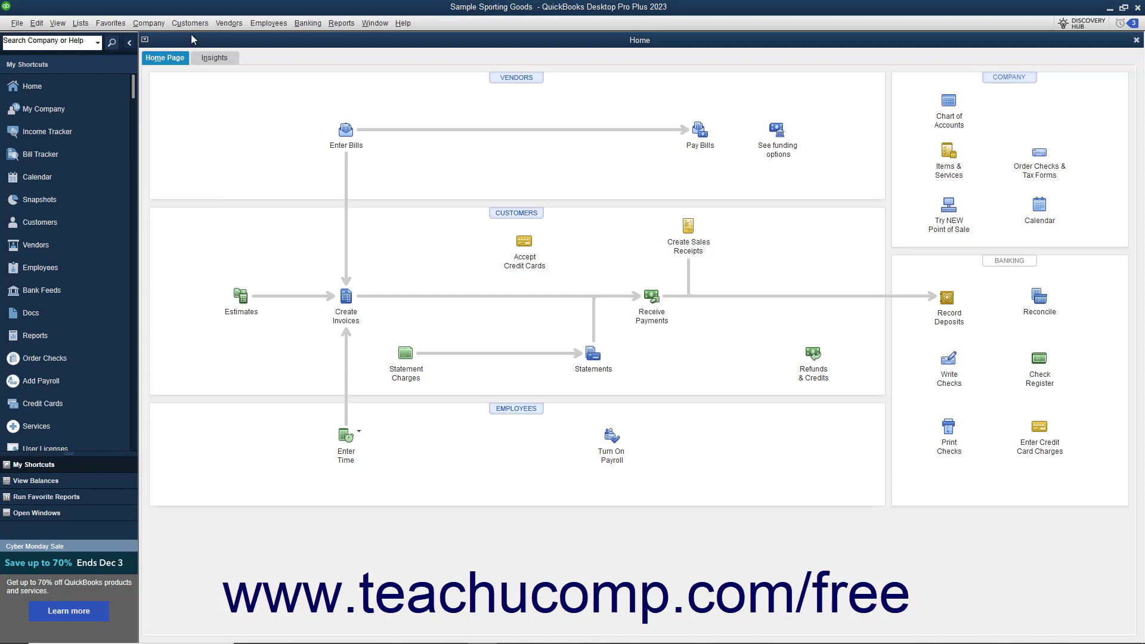
- Start the Customize Letter Templates wizard from the Company menu
left_click(148, 23)
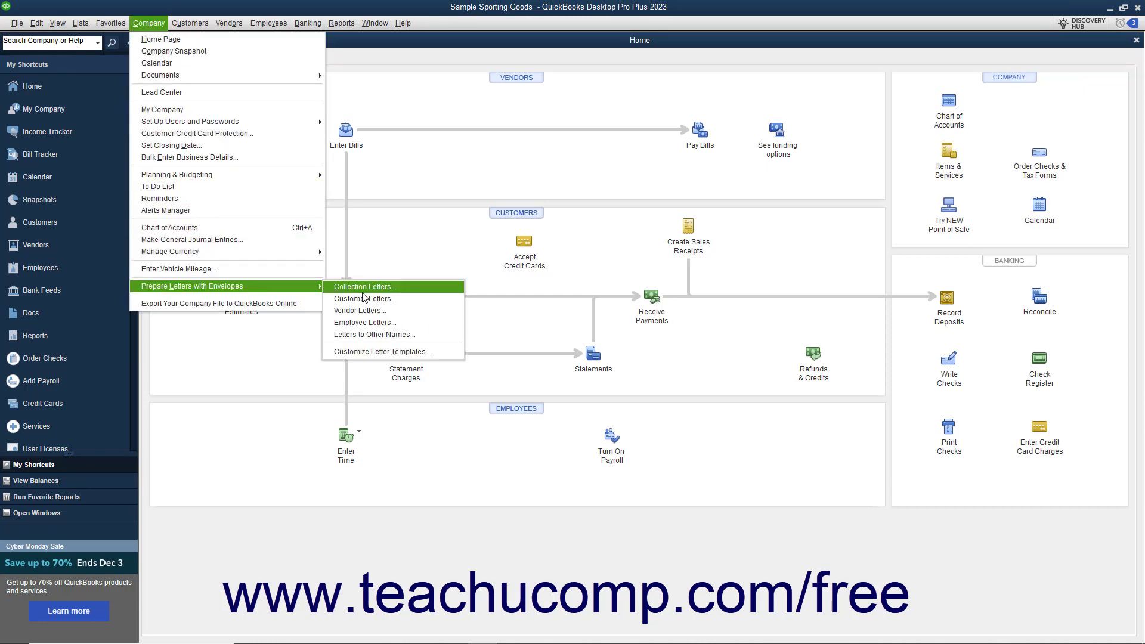
mouse_move(392, 351)
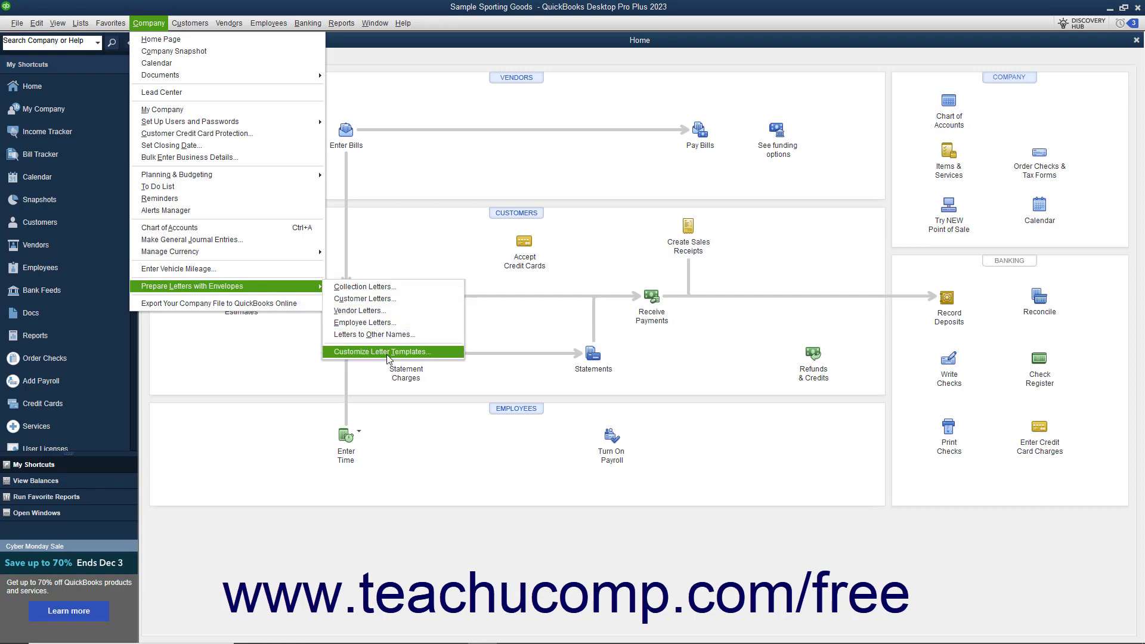
left_click(381, 351)
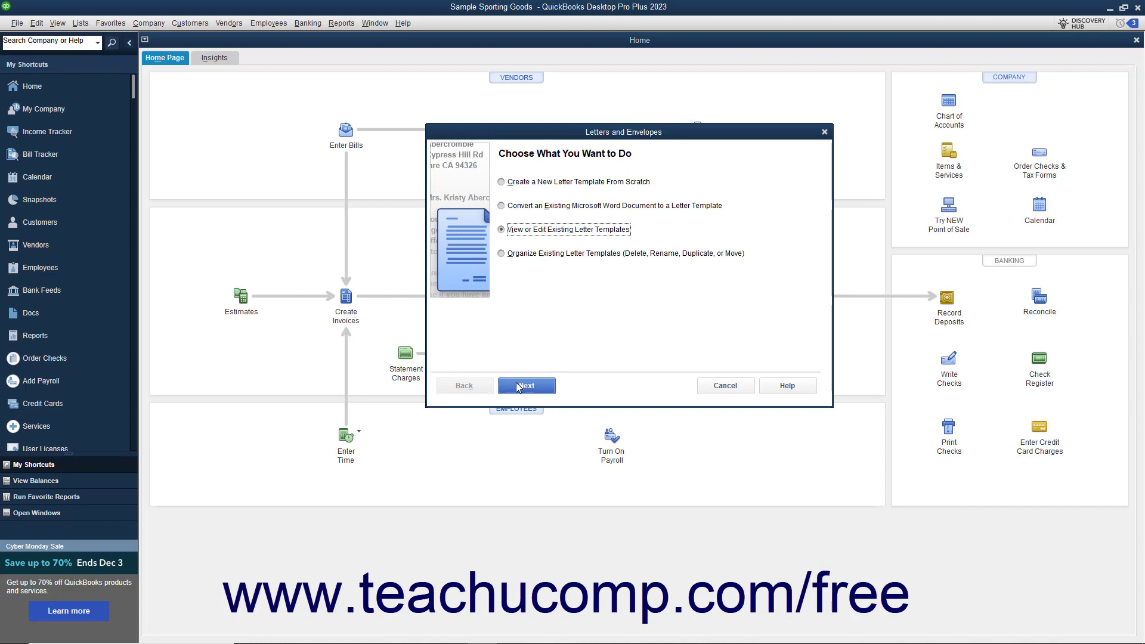
- Choose to edit existing templates and select the Friendly collection letter under Collection
left_click(525, 385)
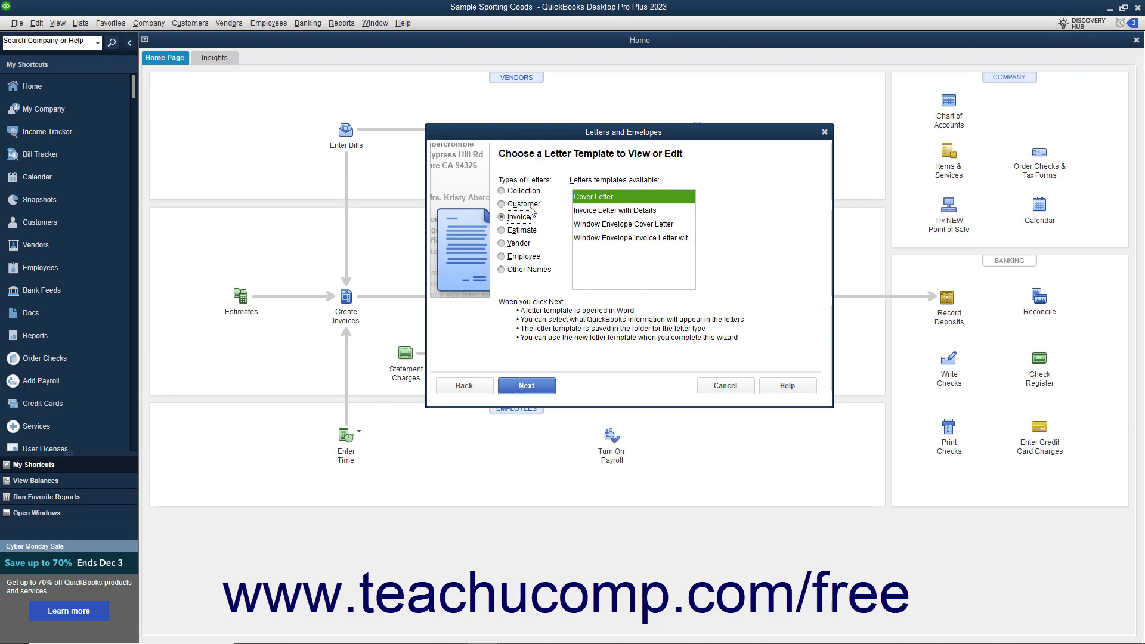
left_click(500, 191)
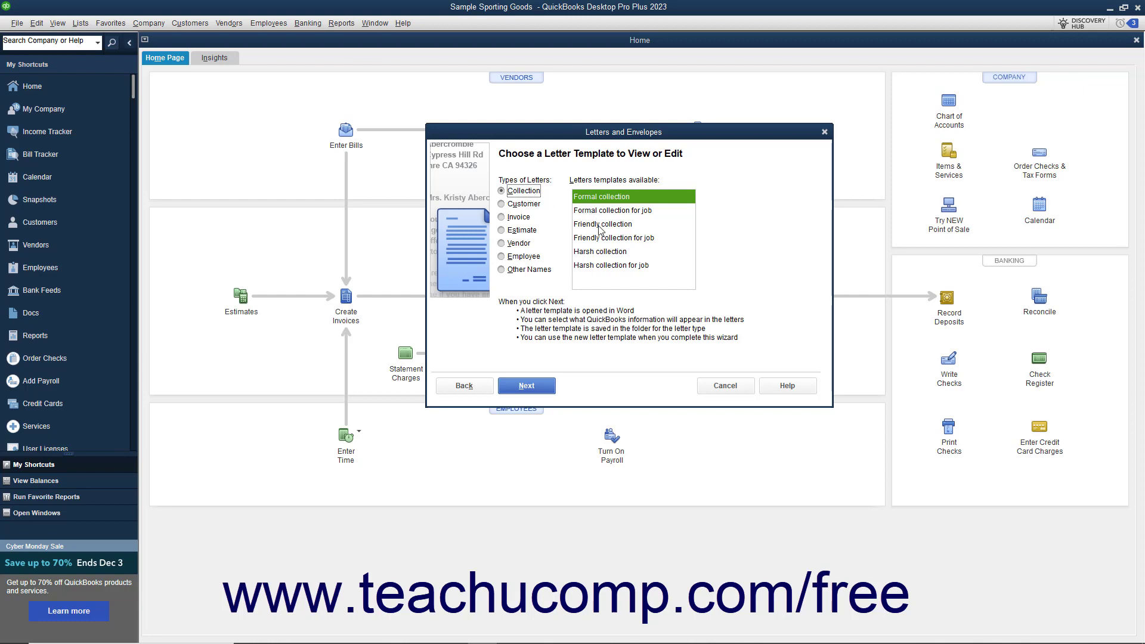
left_click(601, 223)
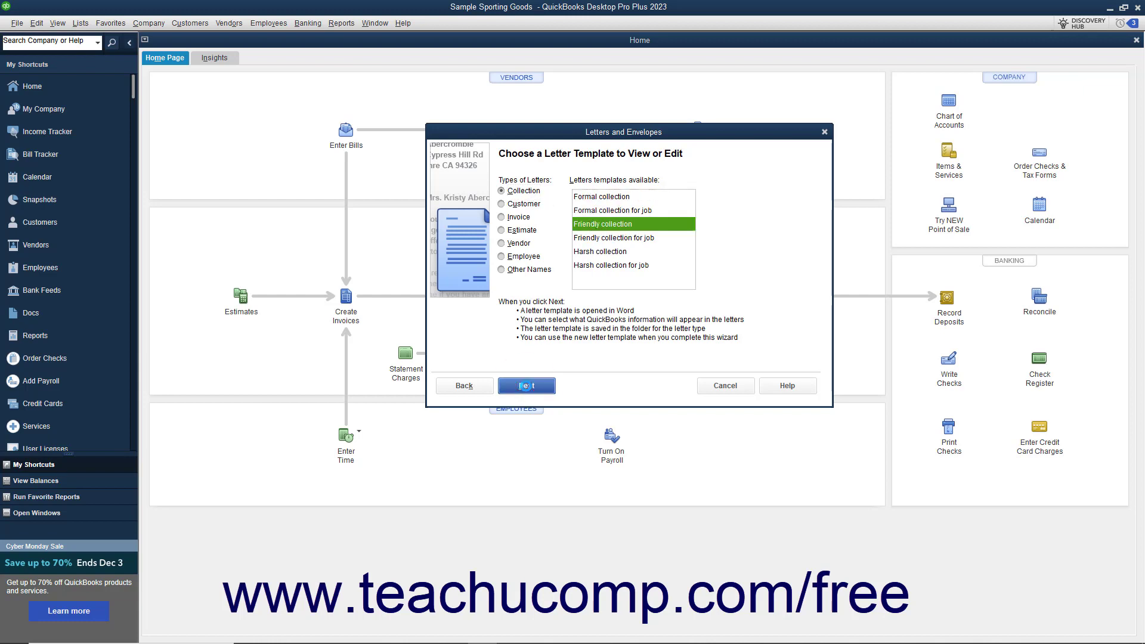
- Open the template in Word and insert the LastName field after FirstName in the greeting
left_click(526, 386)
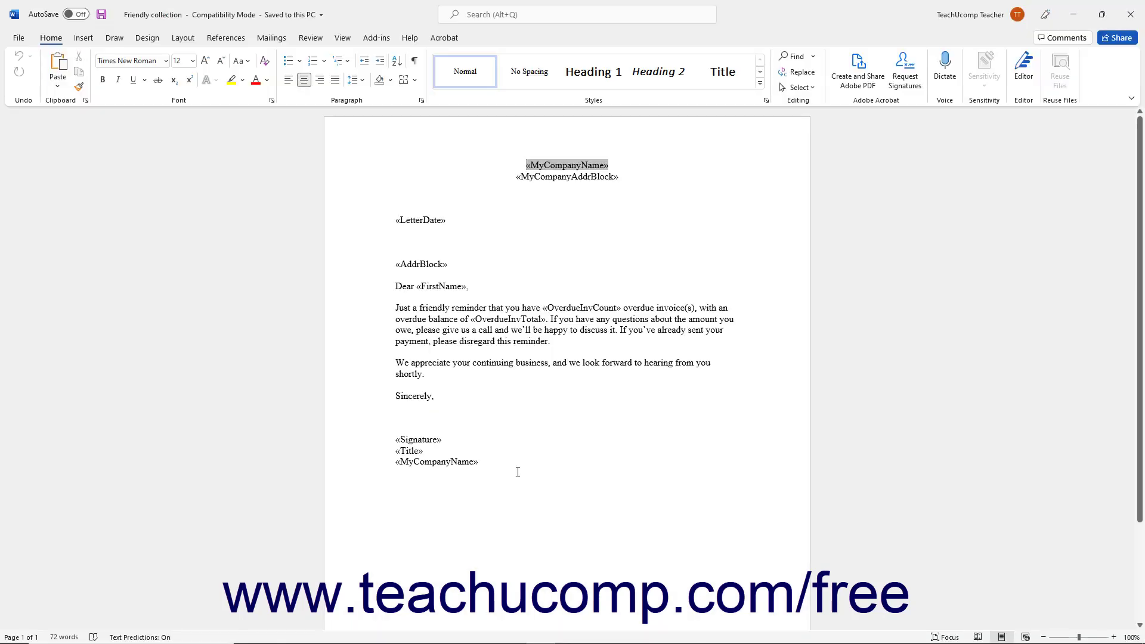
mouse_move(487, 401)
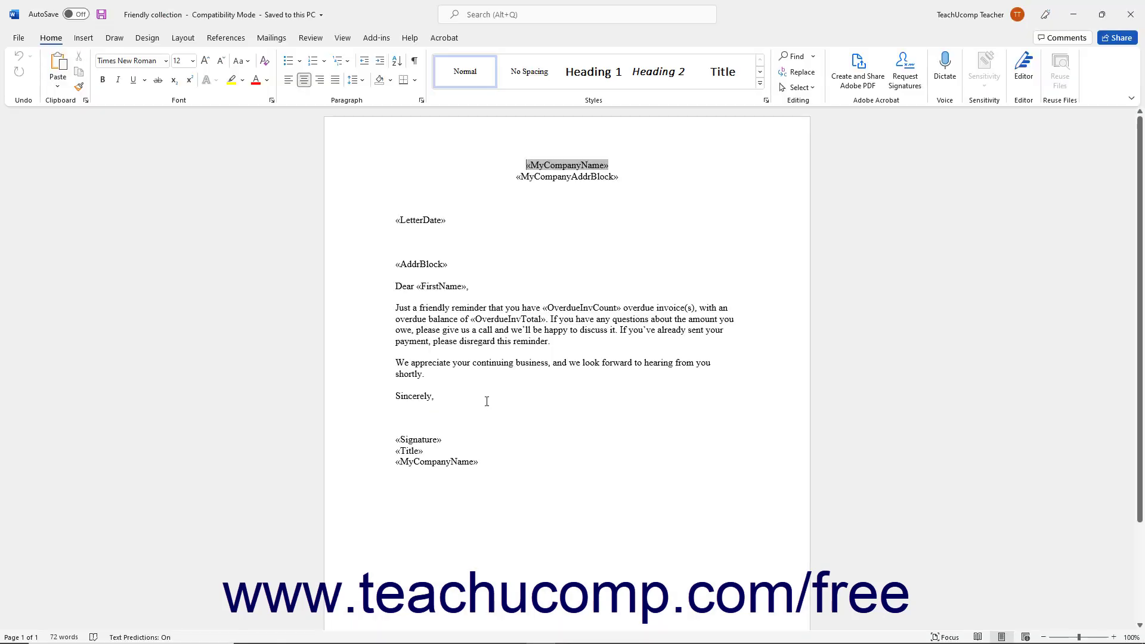
left_click(377, 37)
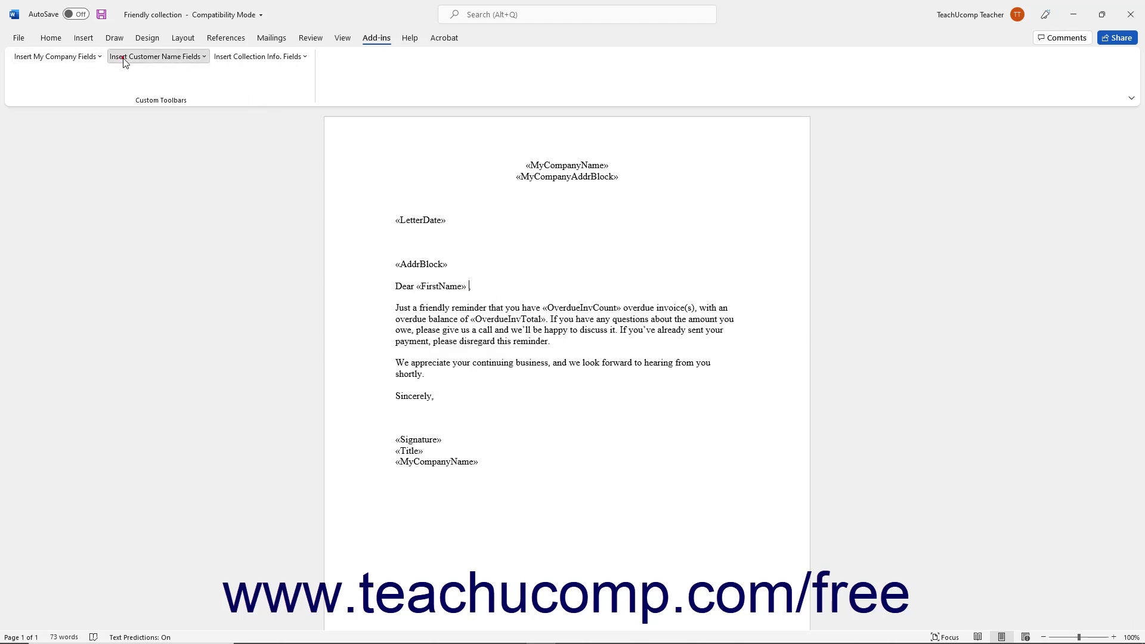
left_click(155, 56)
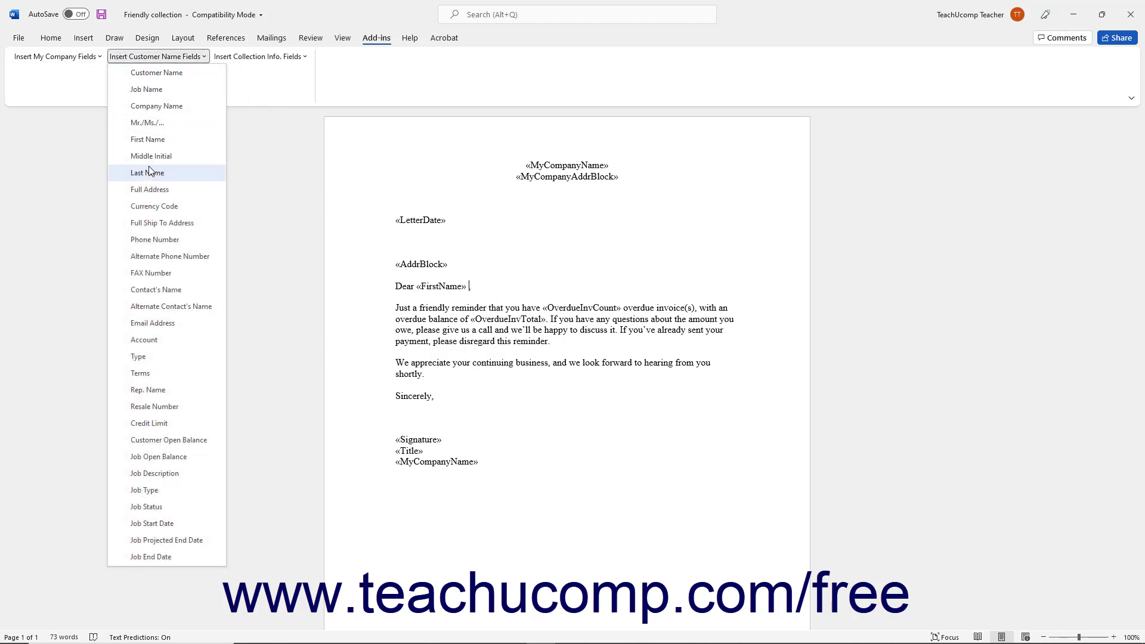
left_click(146, 172)
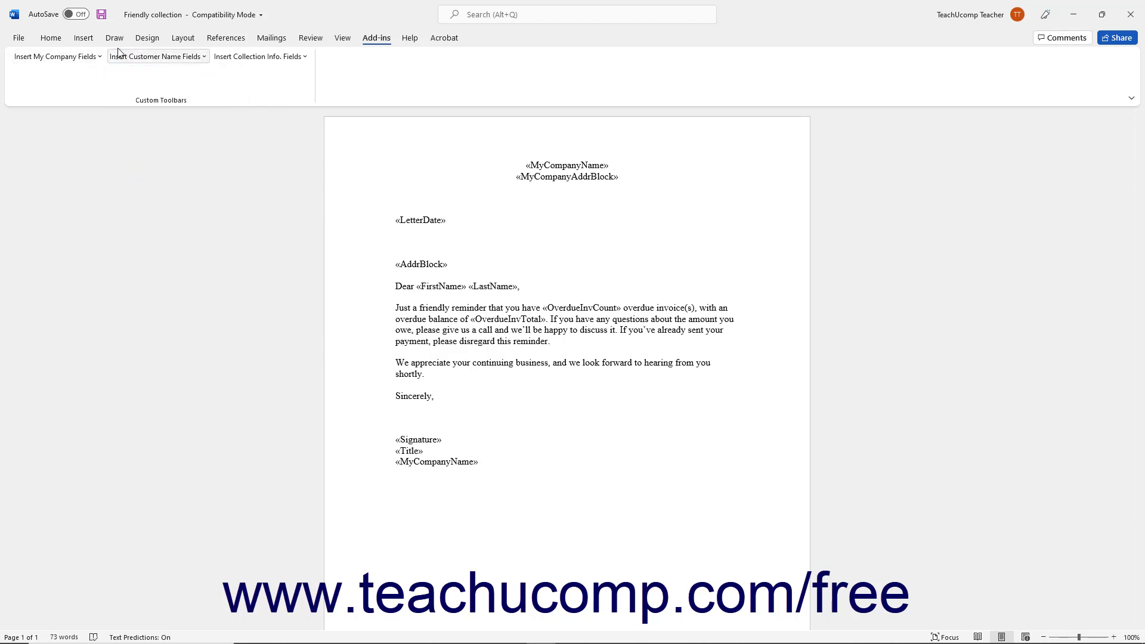
mouse_move(103, 14)
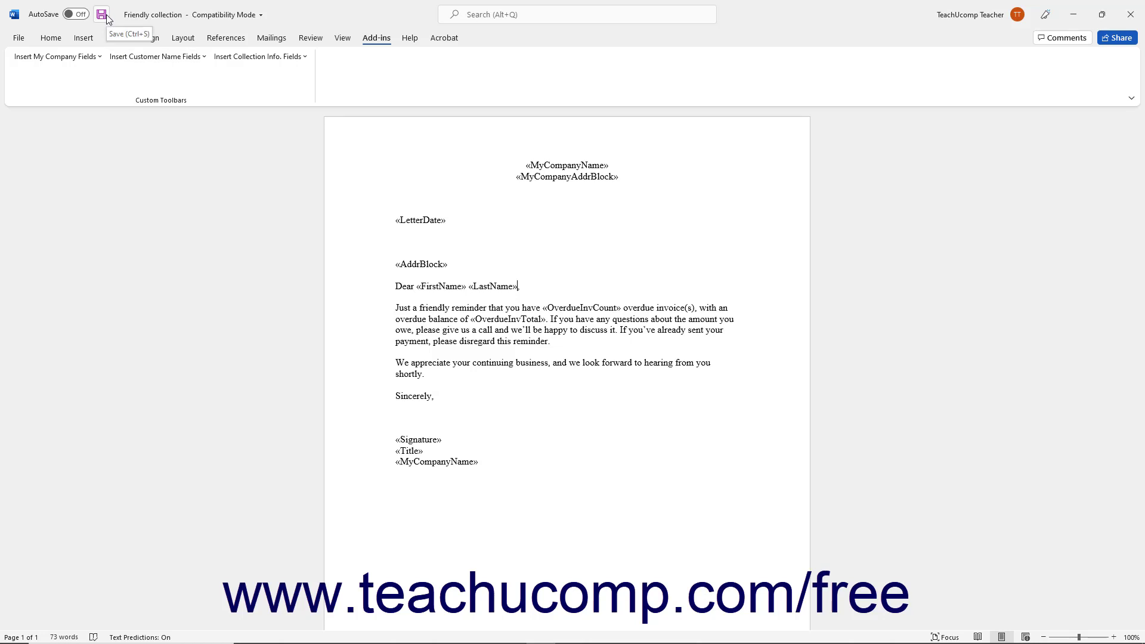
- Add a comma after the name fields and save the edited Friendly collection template
type(",")
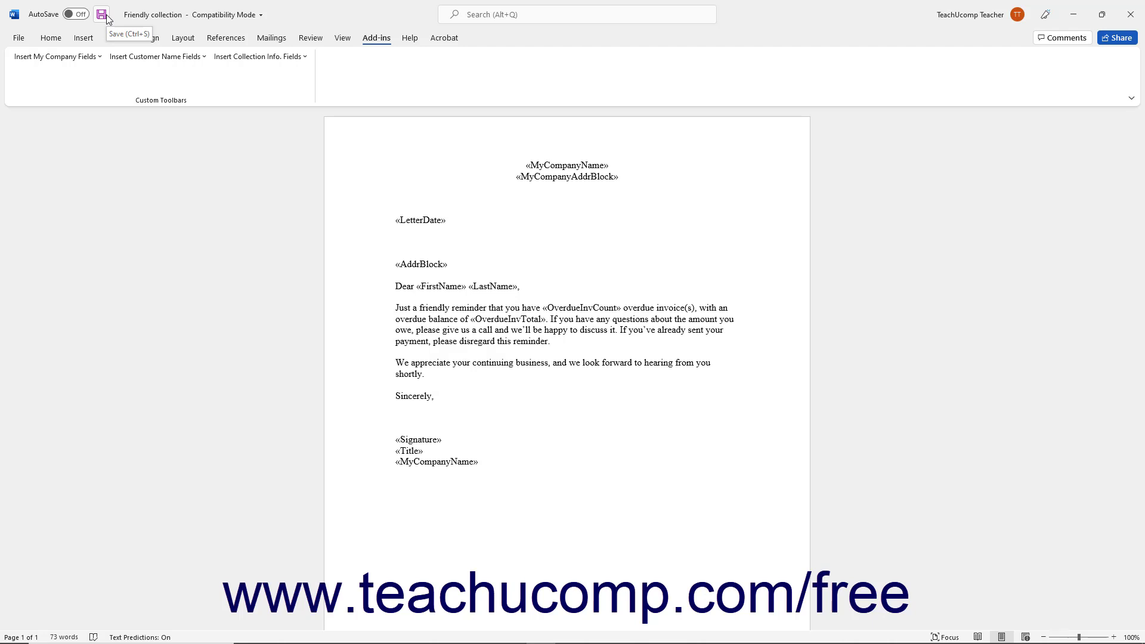
left_click(104, 14)
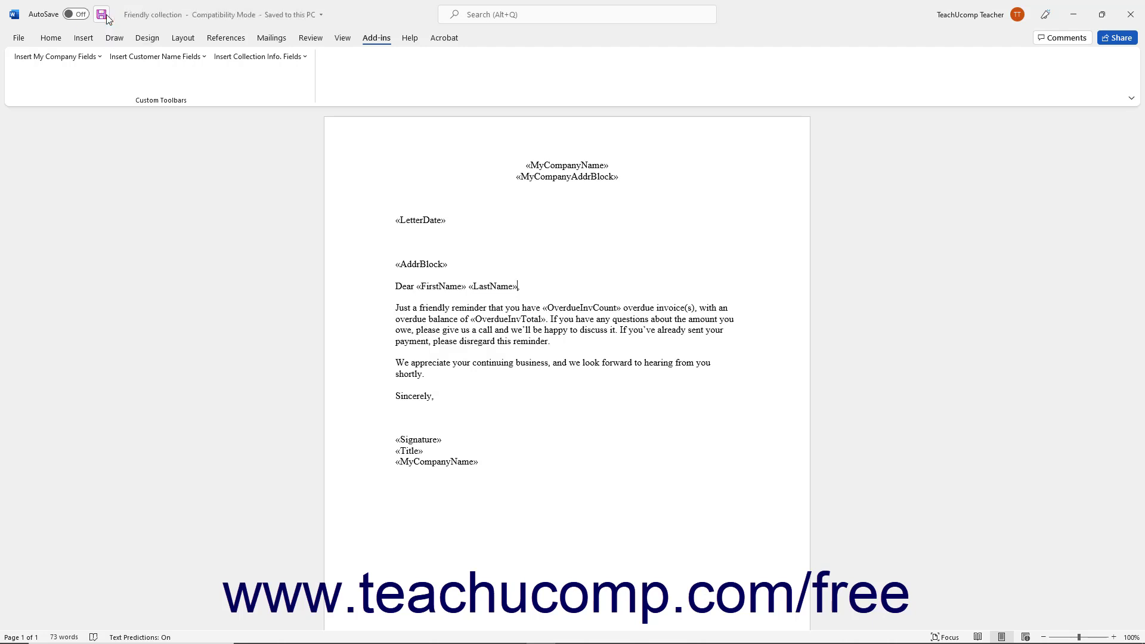
type(",")
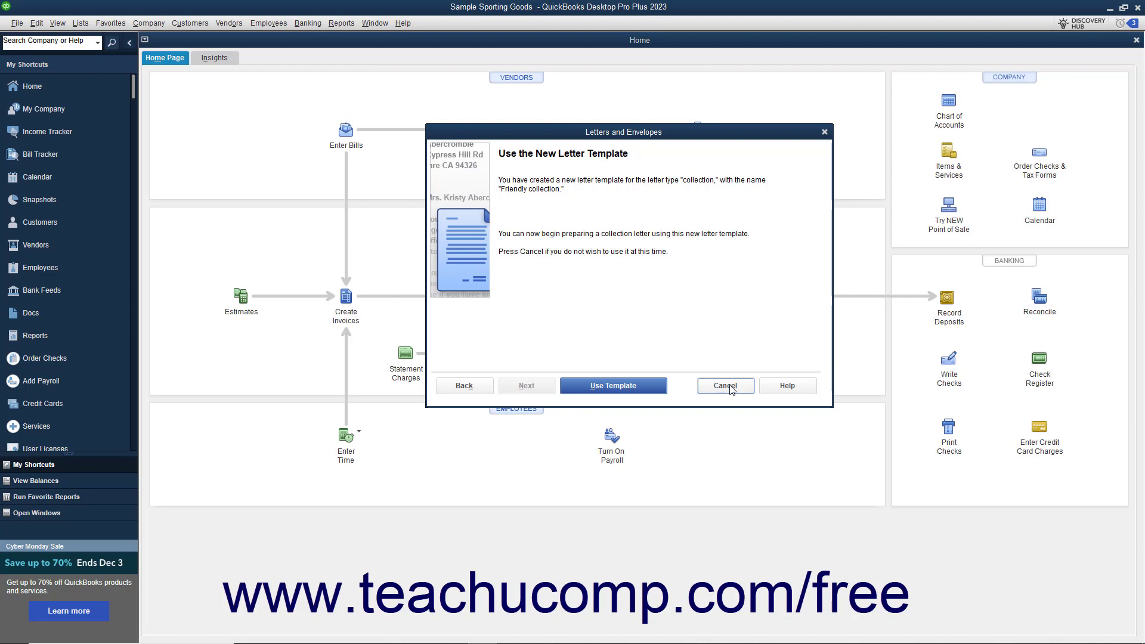
mouse_move(736, 402)
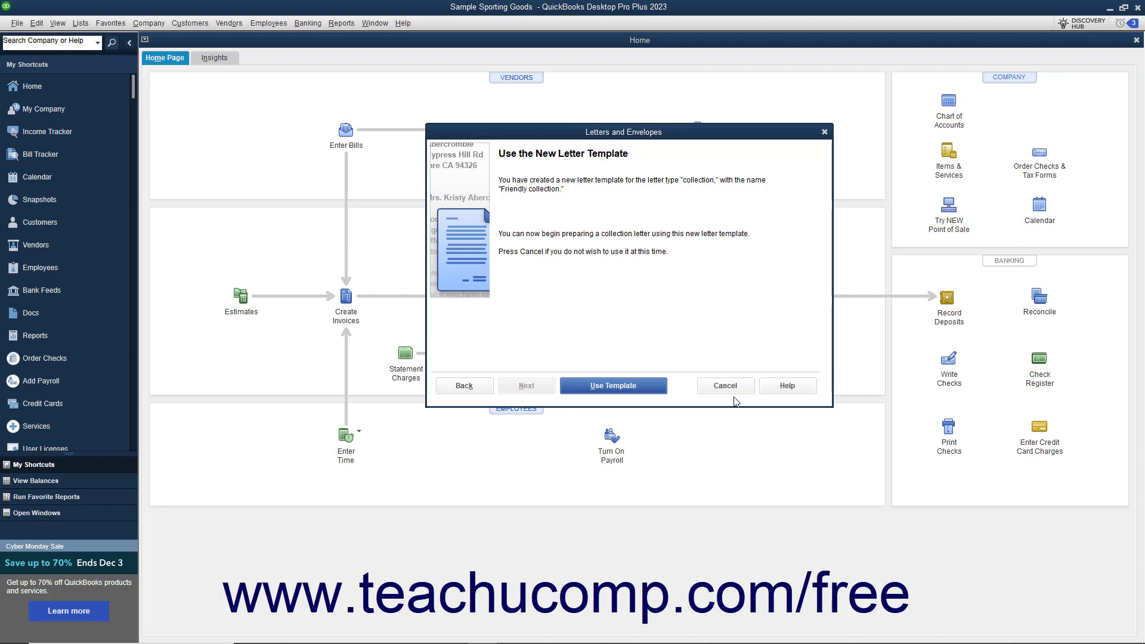
- Cancel the Use the New Letter Template screen, returning to the Home page
left_click(724, 385)
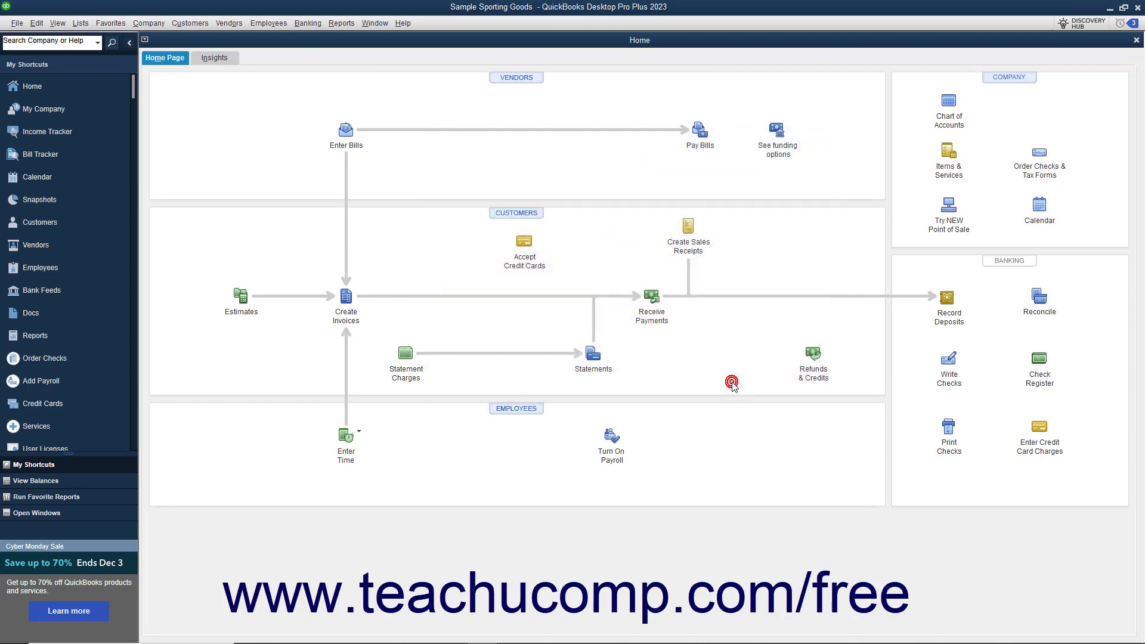